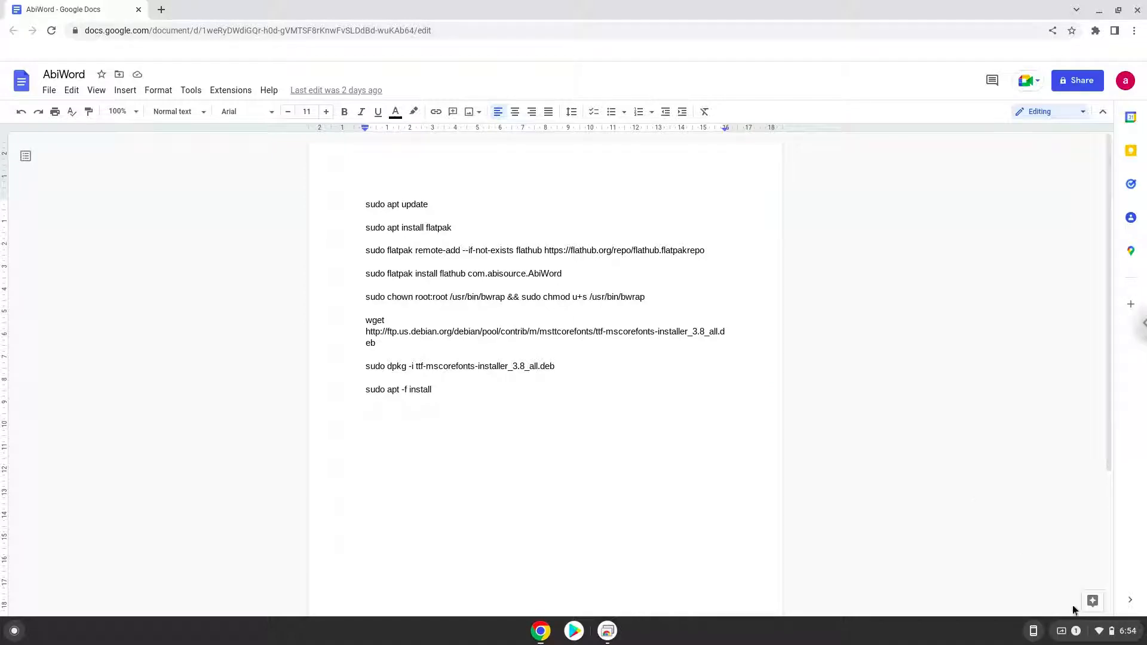
- Reach the Developers section of ChromeOS Settings via quick settings and the Advanced categories
left_click(1096, 631)
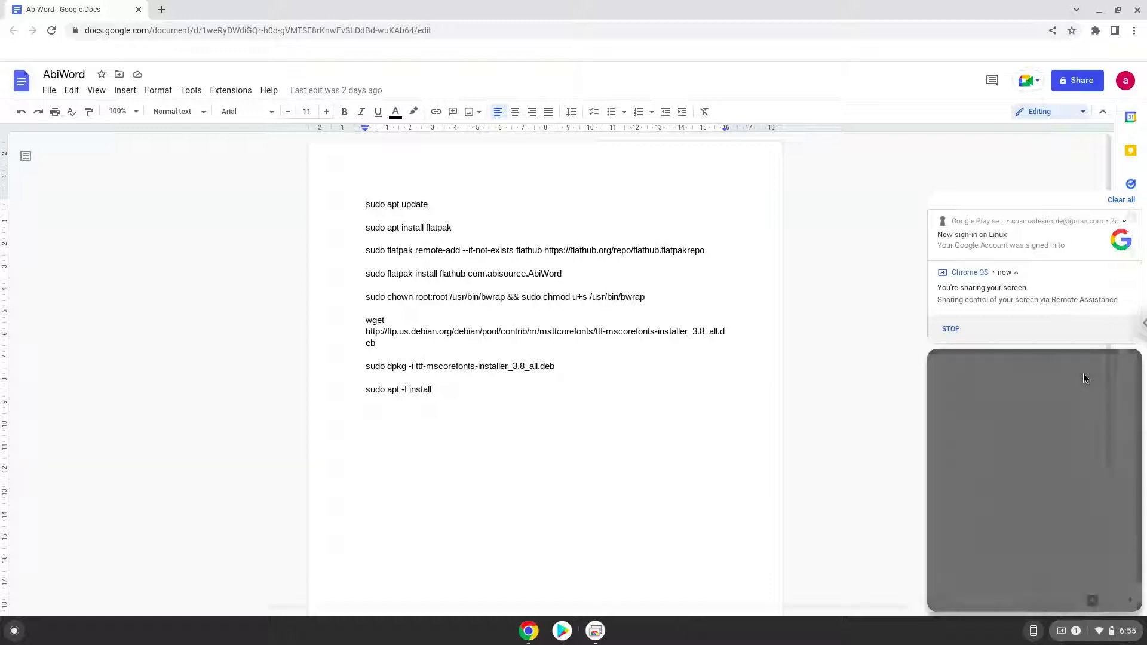
left_click(624, 630)
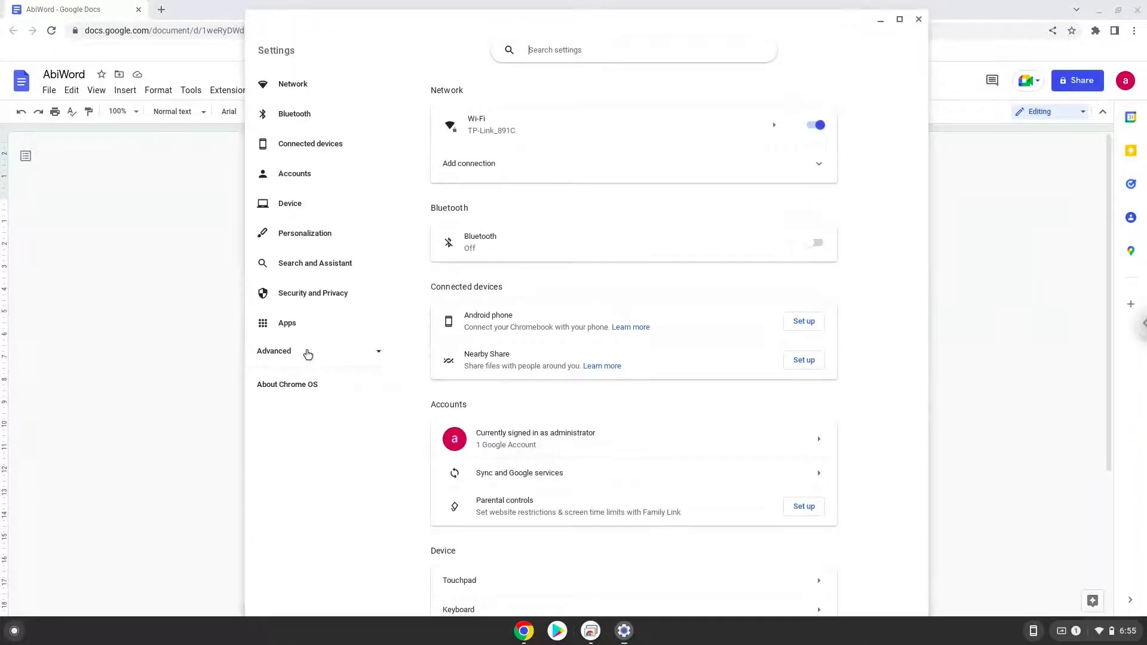
left_click(273, 350)
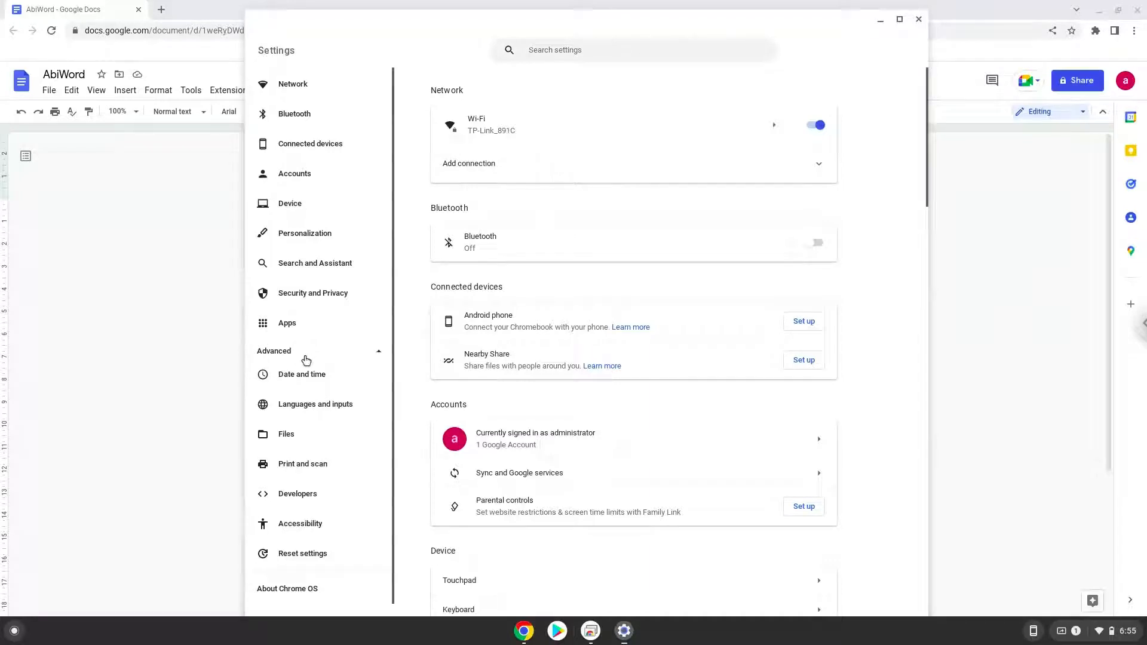
left_click(297, 494)
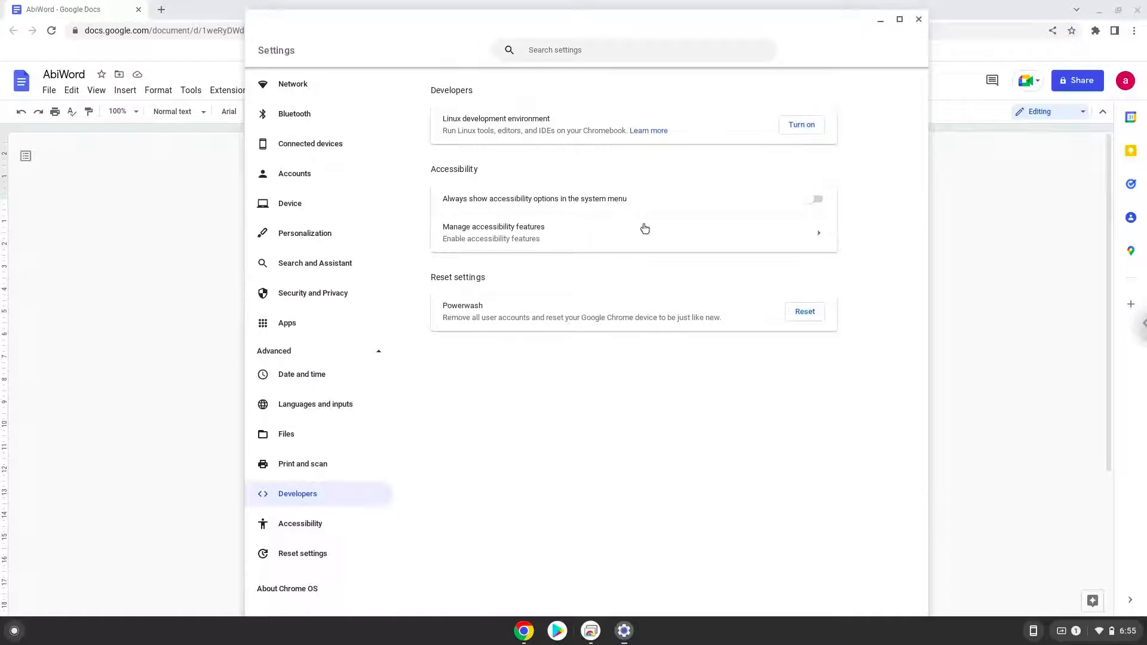
- Turn on the Linux development environment, continue through setup, and close the first terminal window
left_click(801, 124)
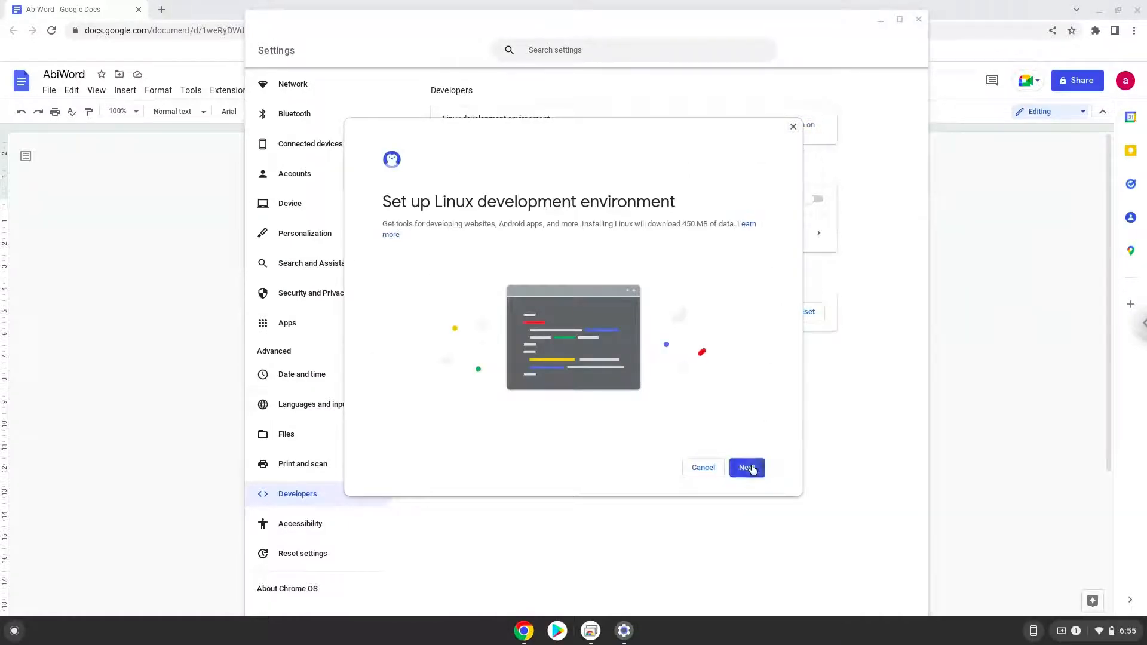
left_click(746, 467)
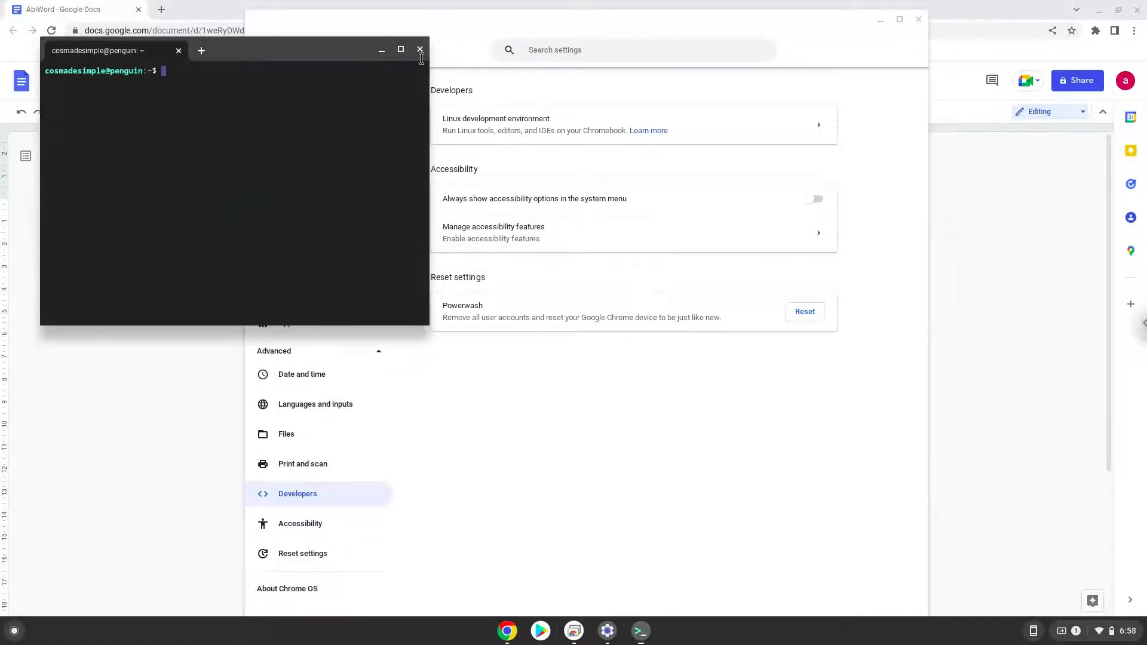
left_click(419, 50)
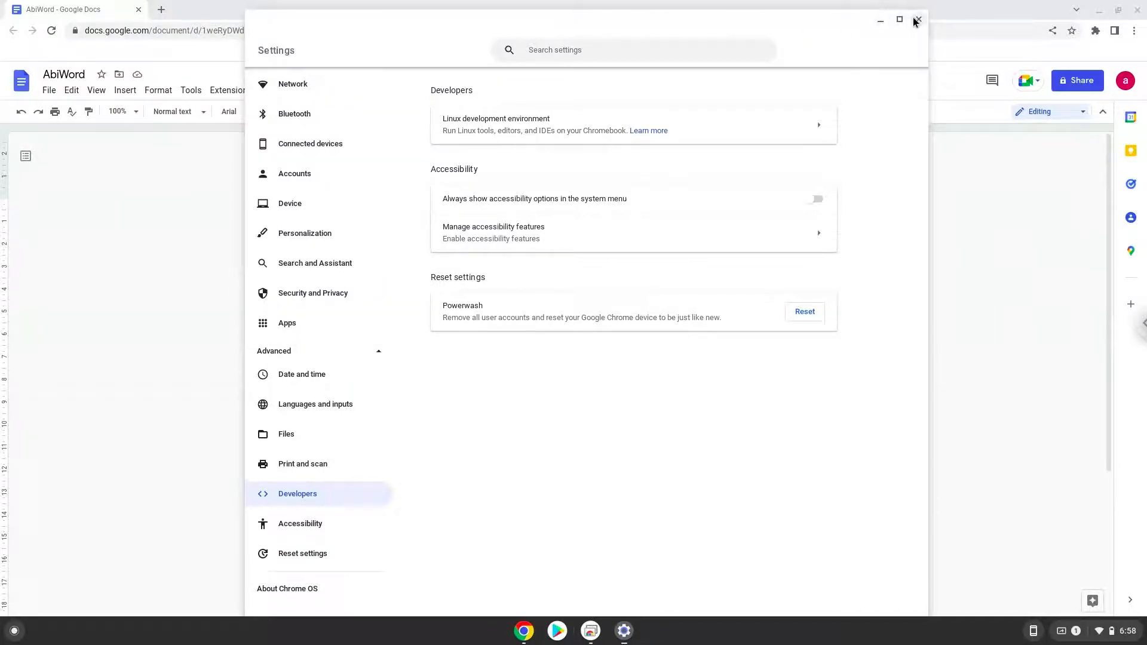
- Close Settings, copy the sudo apt update line from Docs, and launch Terminal from the launcher search
left_click(919, 20)
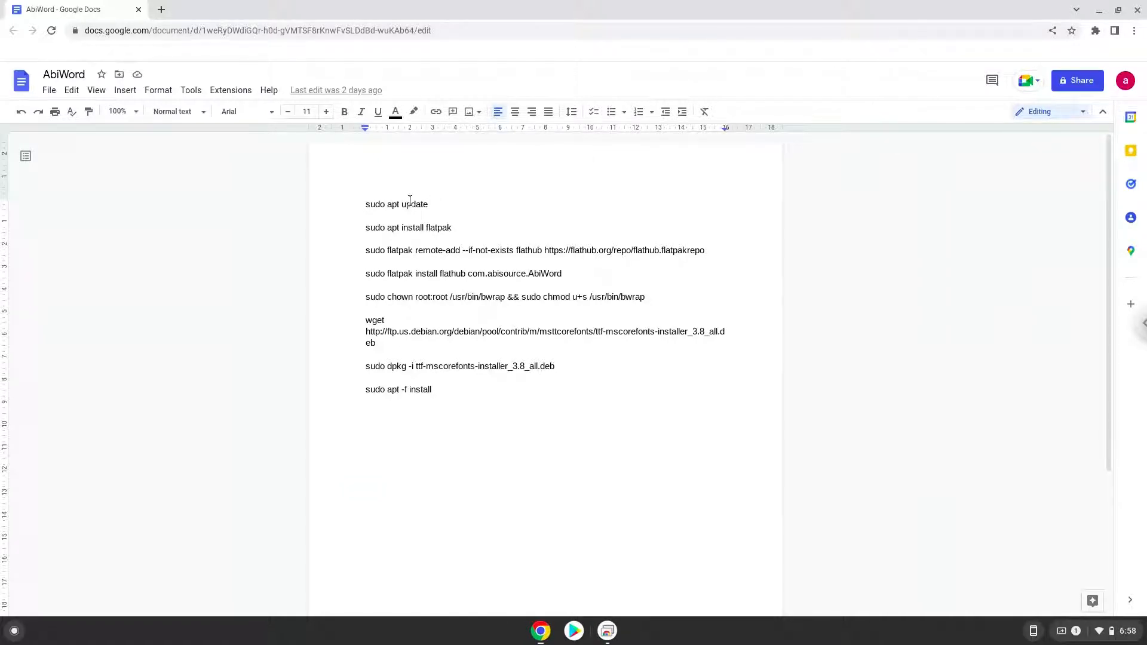
right_click(397, 203)
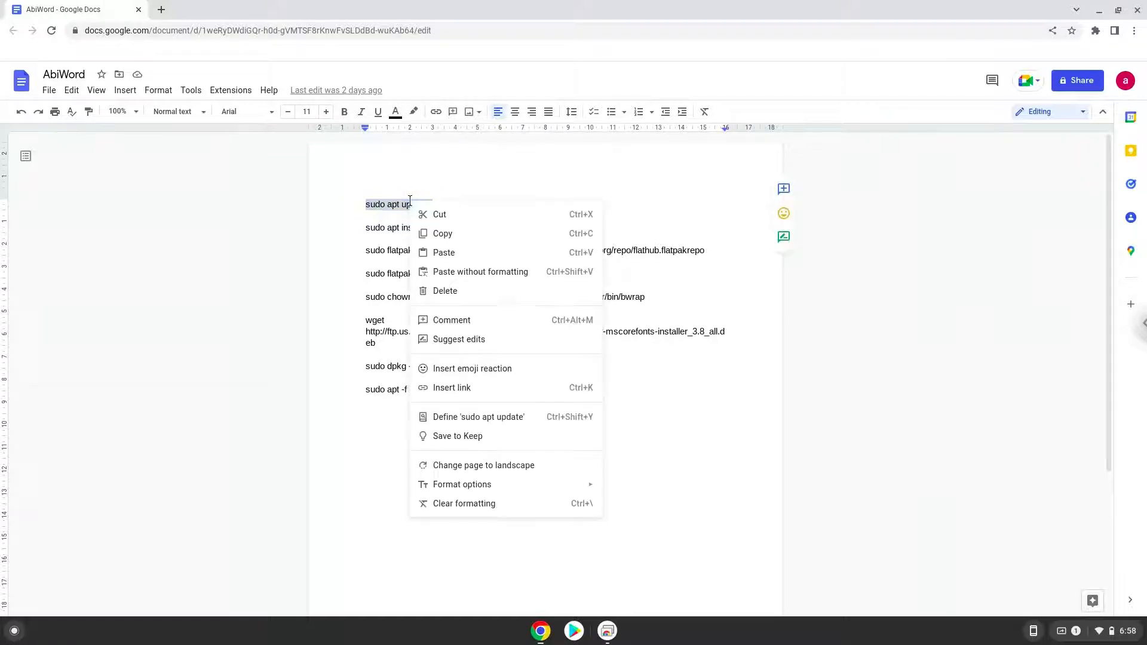
left_click(294, 477)
type("t")
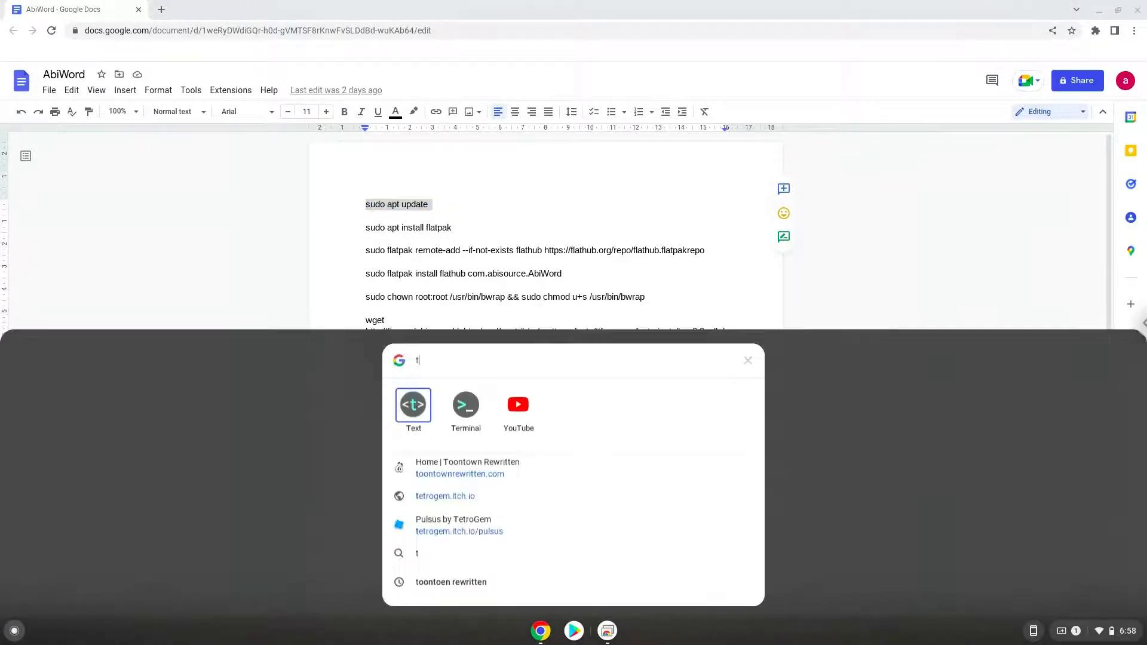
type("erminal")
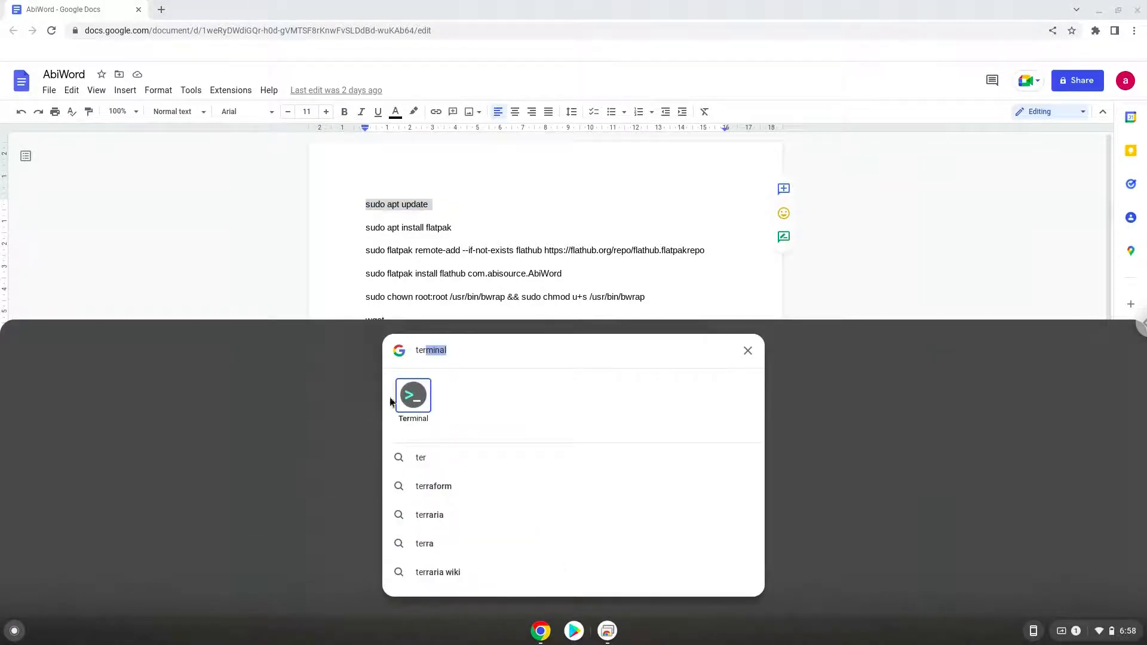
left_click(412, 396)
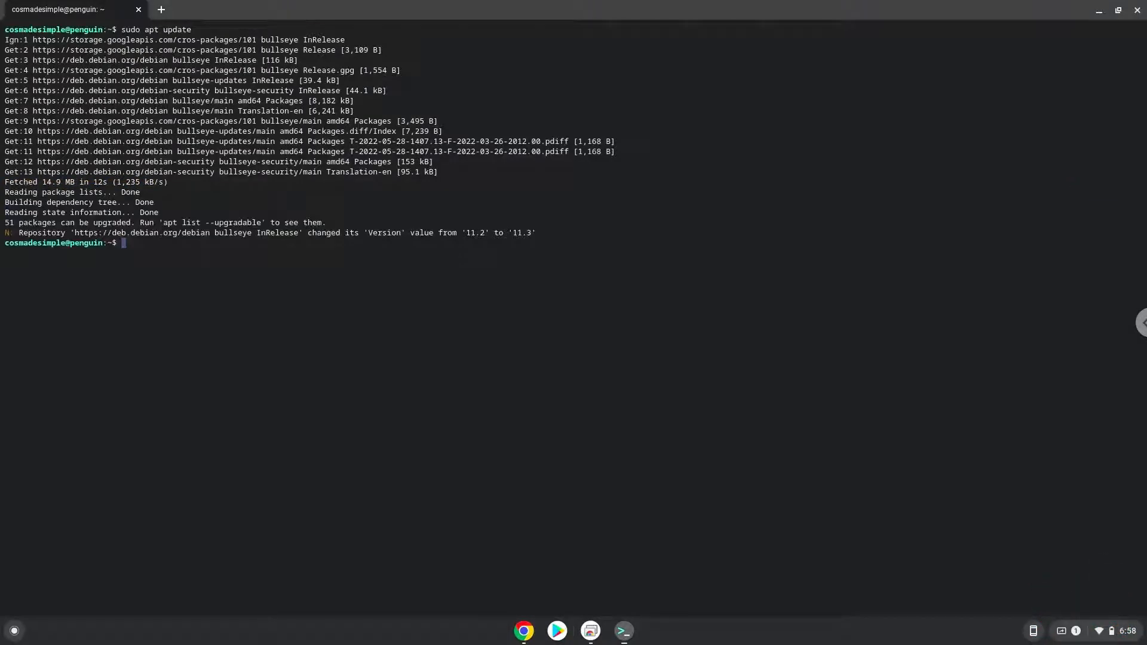
mouse_move(335, 111)
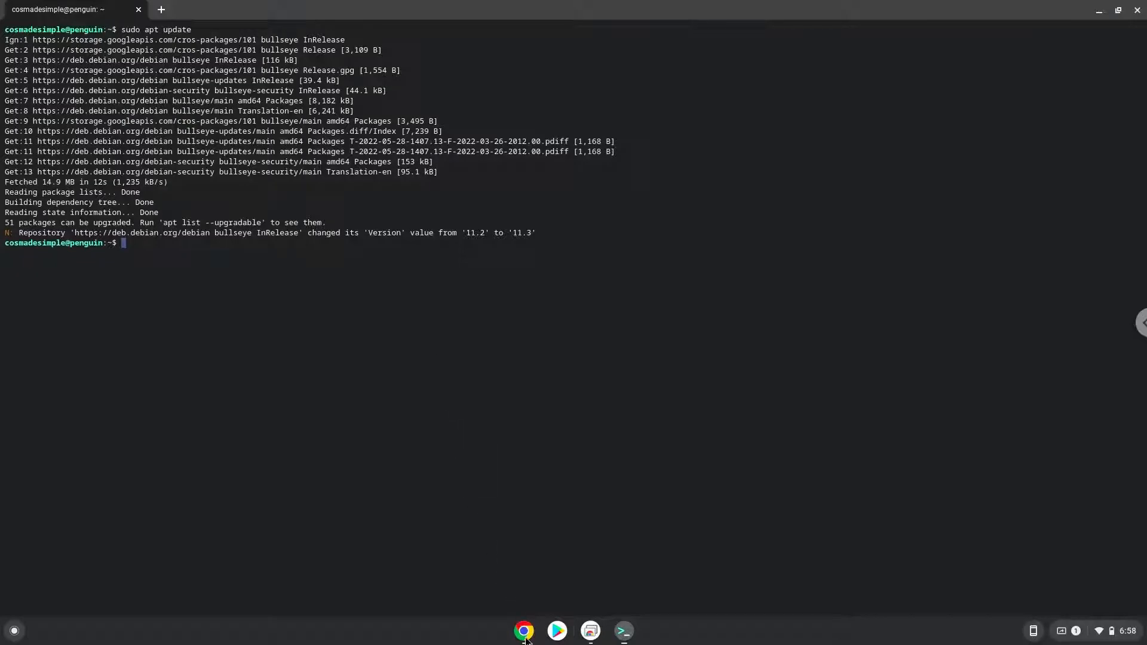
- Copy the flatpak line from the notes and run sudo apt install flatpak in the terminal
left_click(523, 630)
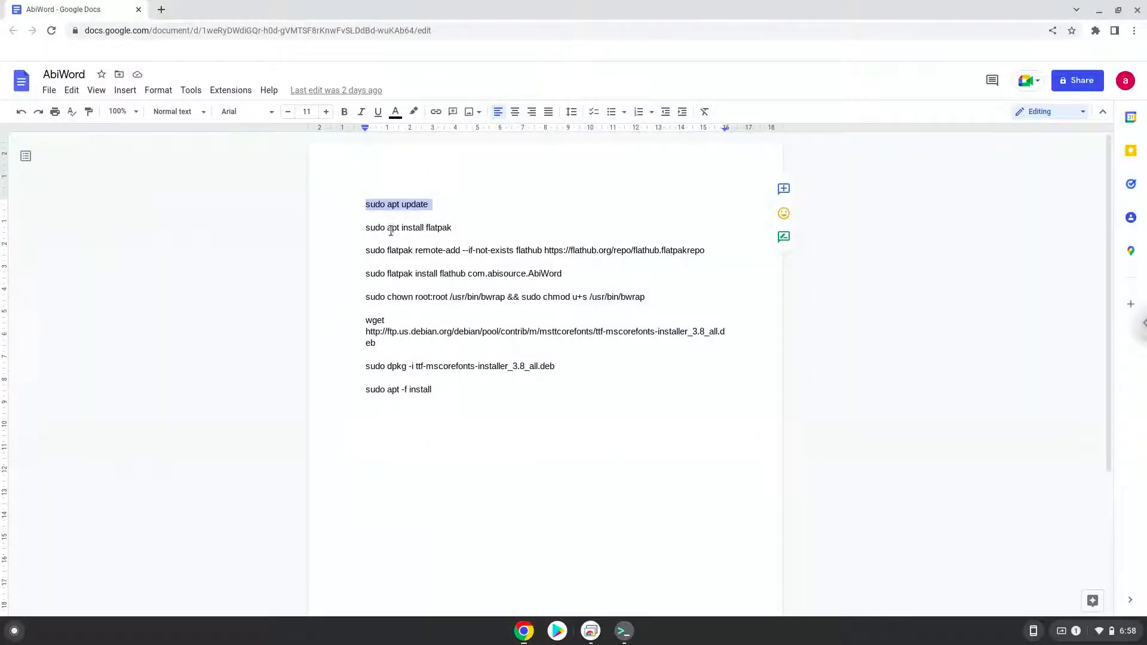
right_click(389, 227)
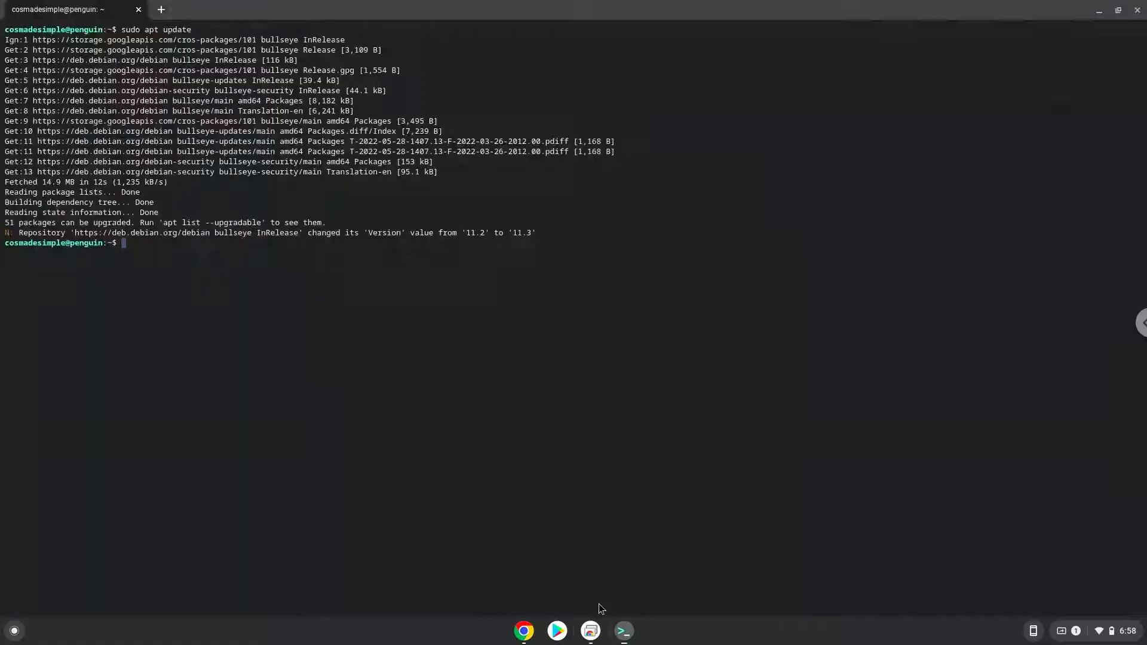
type("sudo apt install flatpak")
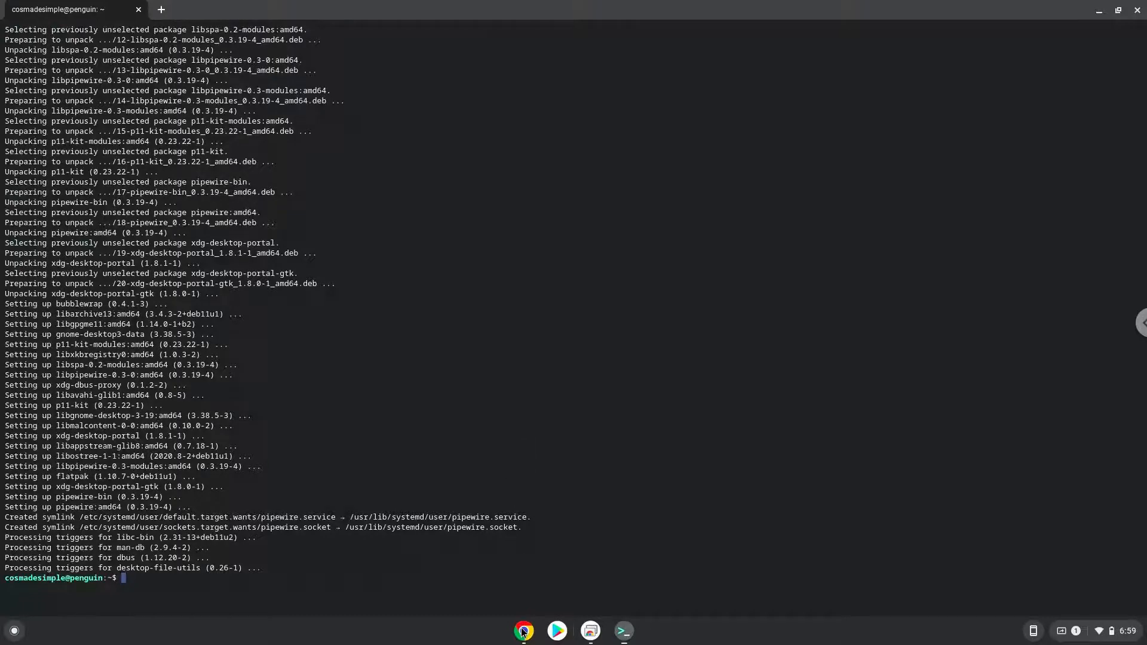
left_click(523, 630)
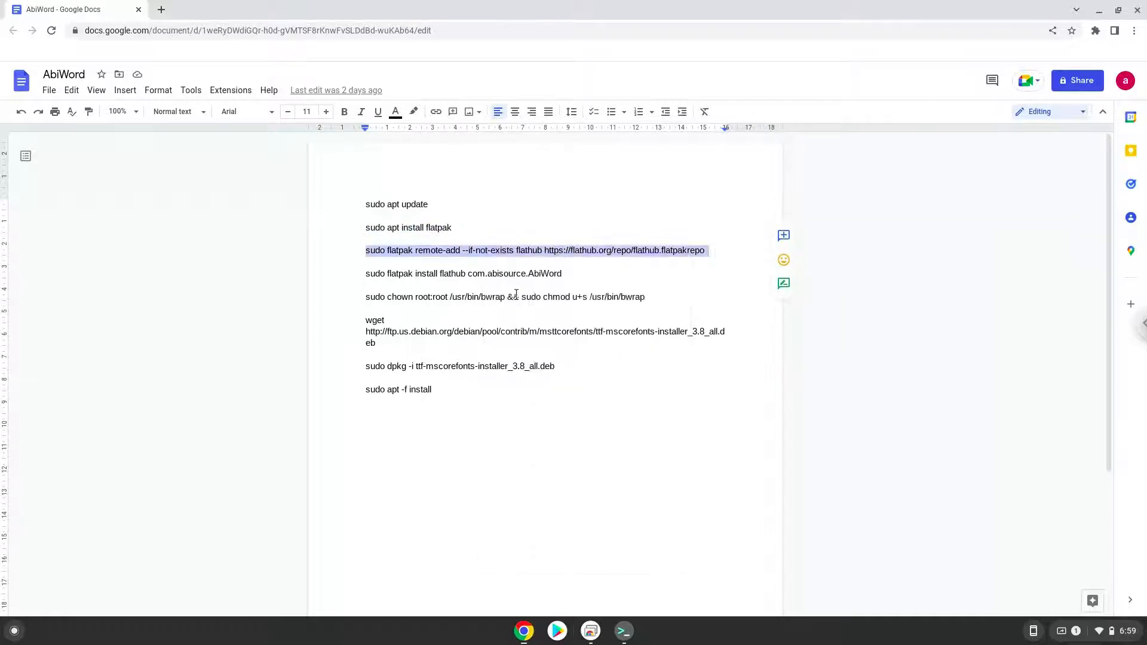
- Run sudo flatpak remote-add --if-not-exists flathub with the Flathub repo URL, then return to the notes
left_click(623, 631)
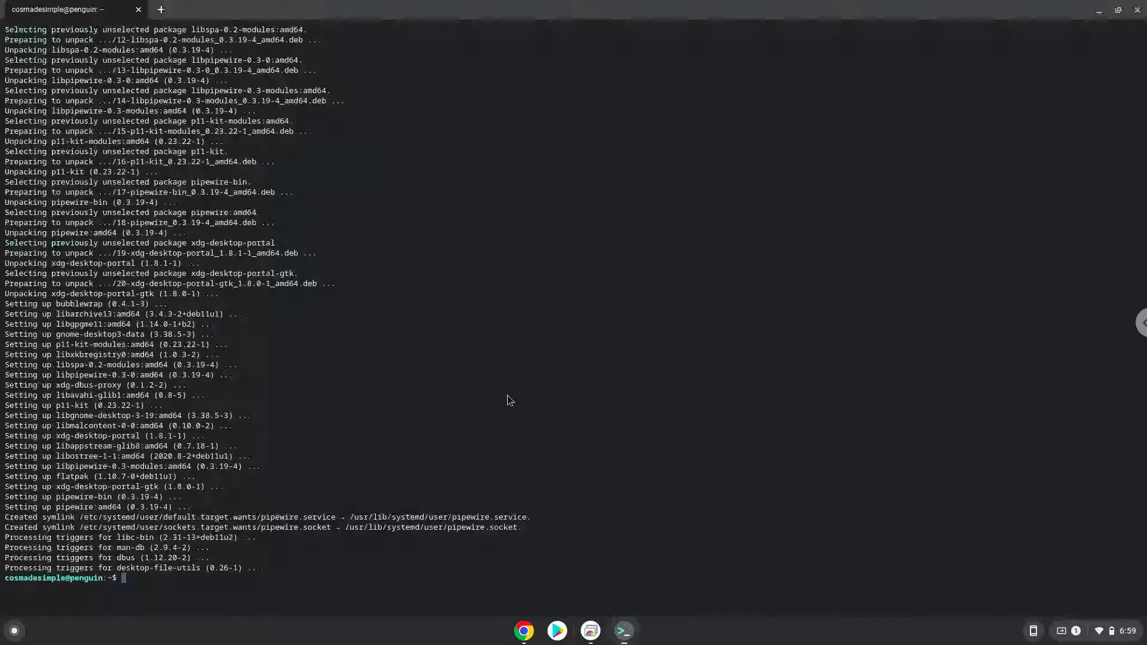
type("sudo flatpak remote-add --if-not-exists flathub https://flathub.org/repo/flathub.flatpakrepo")
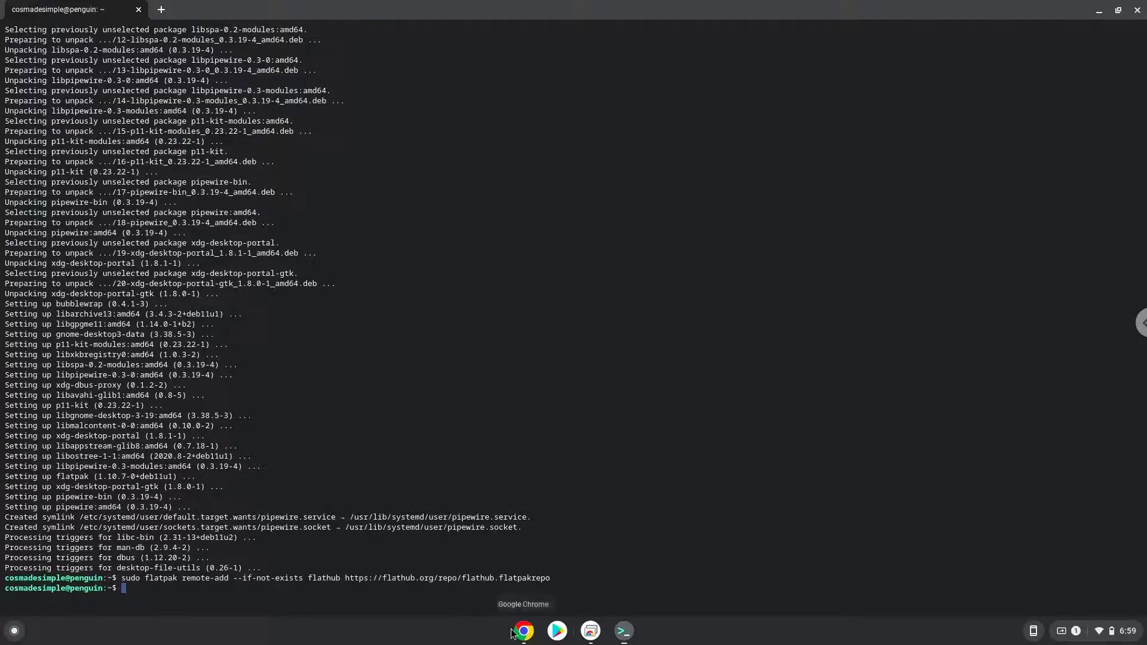
left_click(523, 629)
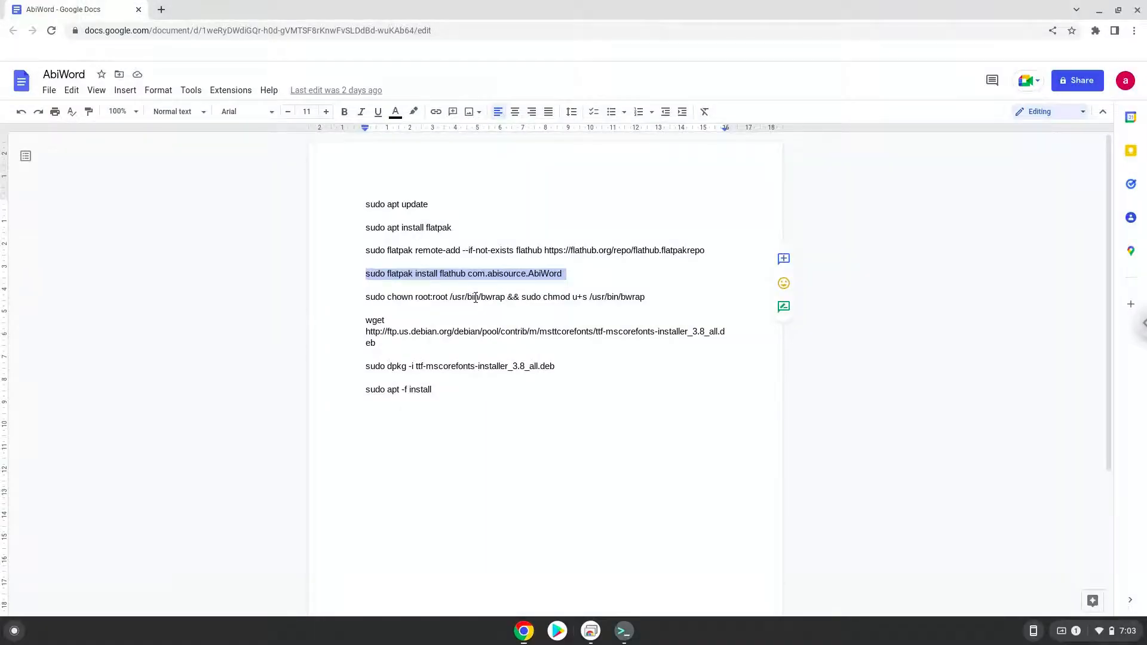
- Run sudo chown root:root /usr/bin/bwrap && sudo chmod u+s /usr/bin/bwrap for bubblewrap permissions
right_click(475, 296)
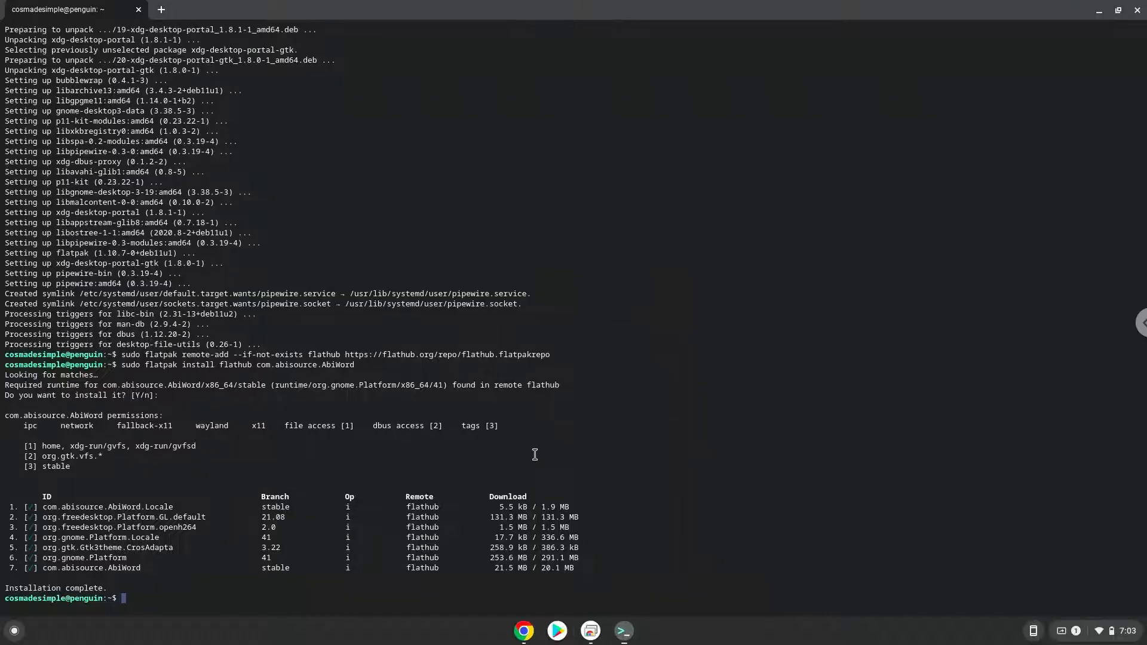
type("sudo chown root:root /usr/bin/bwrap && sudo chmod u+s /usr/bin/bwrap")
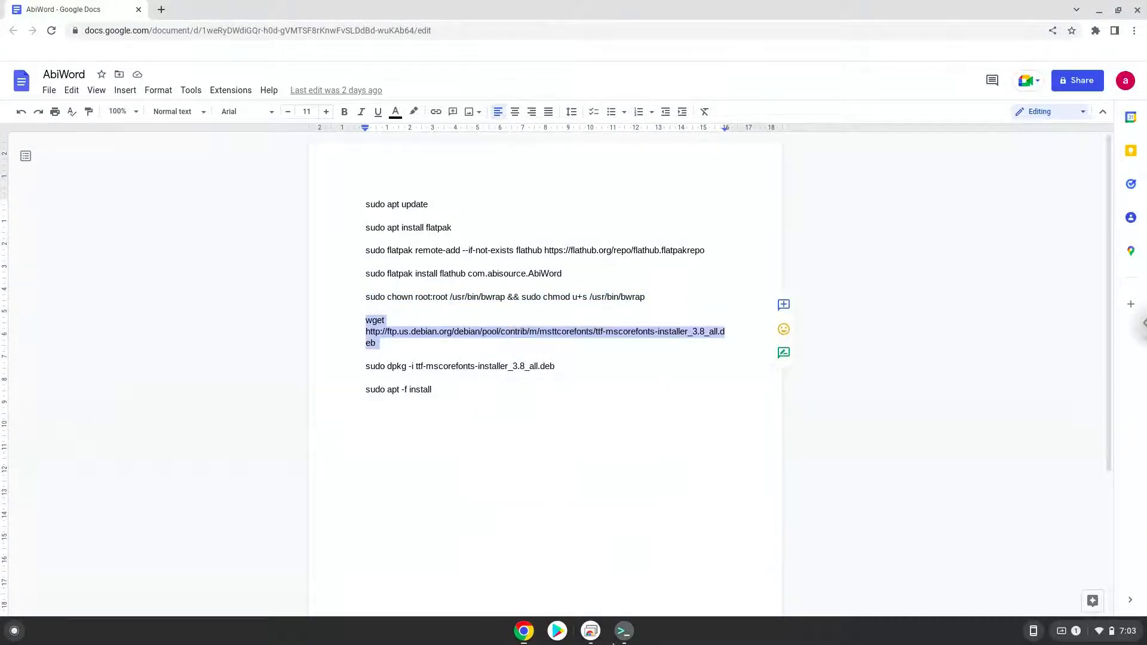
- Download ttf-mscorefonts-installer with wget and attempt sudo dpkg -i on the 3.8 .deb, hitting dependency errors
left_click(622, 631)
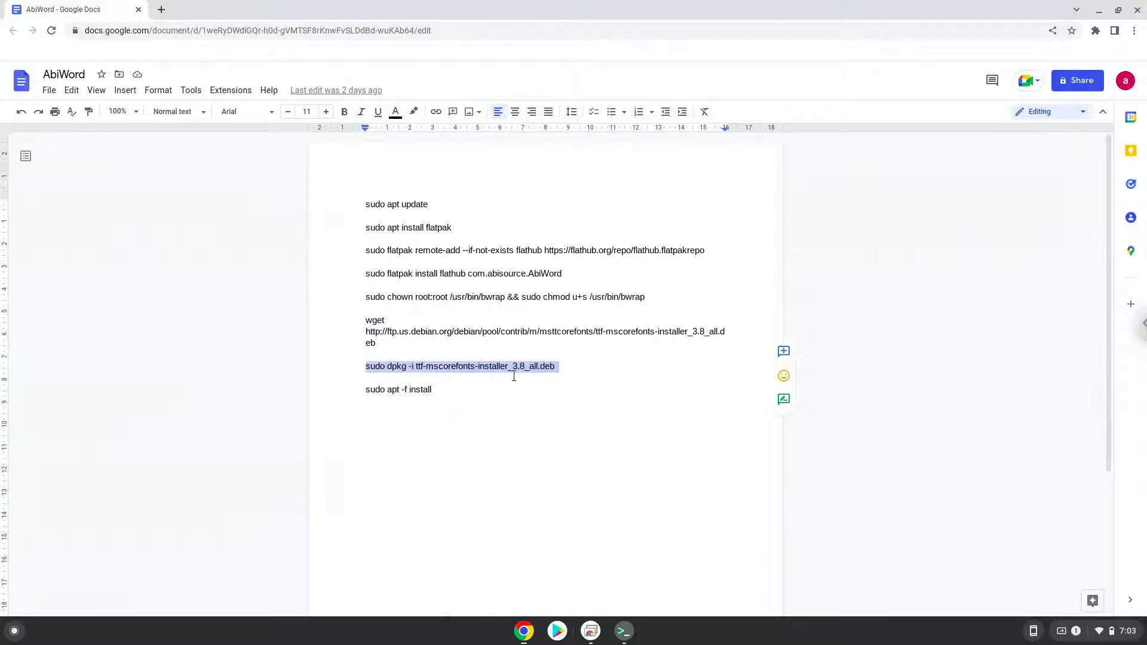
mouse_move(602, 608)
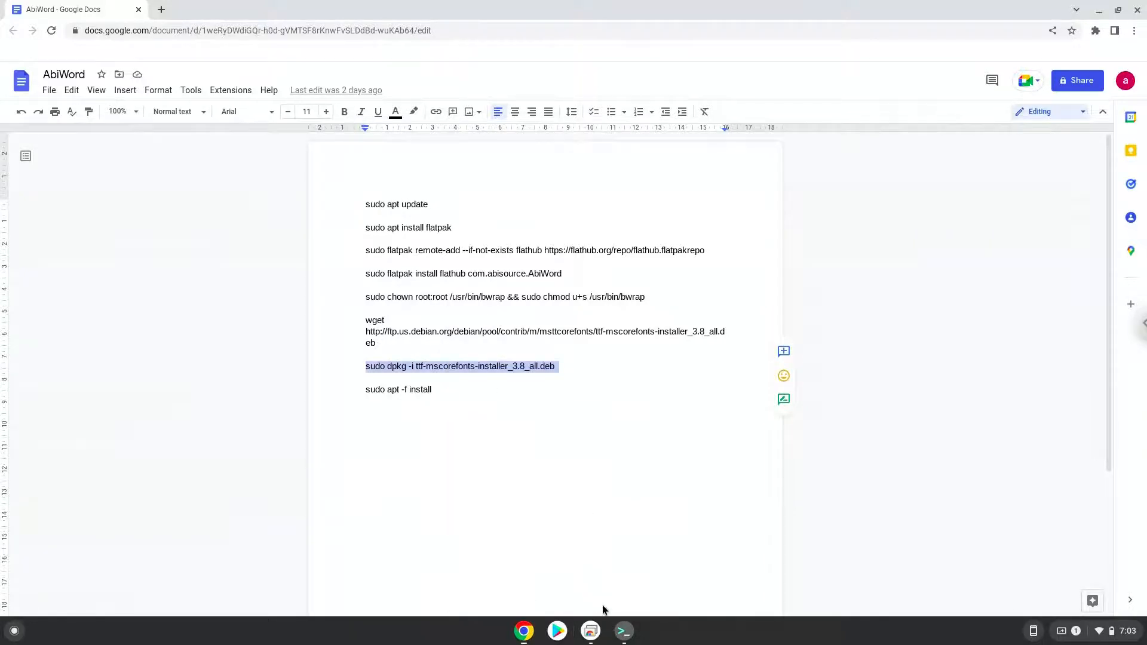
left_click(622, 631)
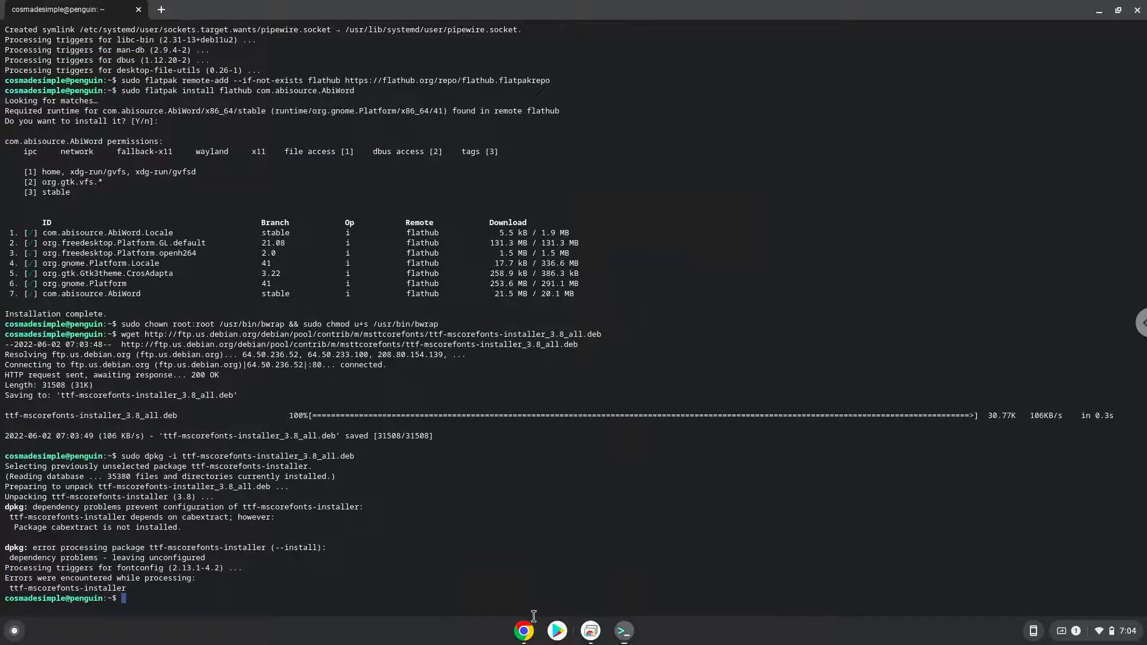
left_click(523, 629)
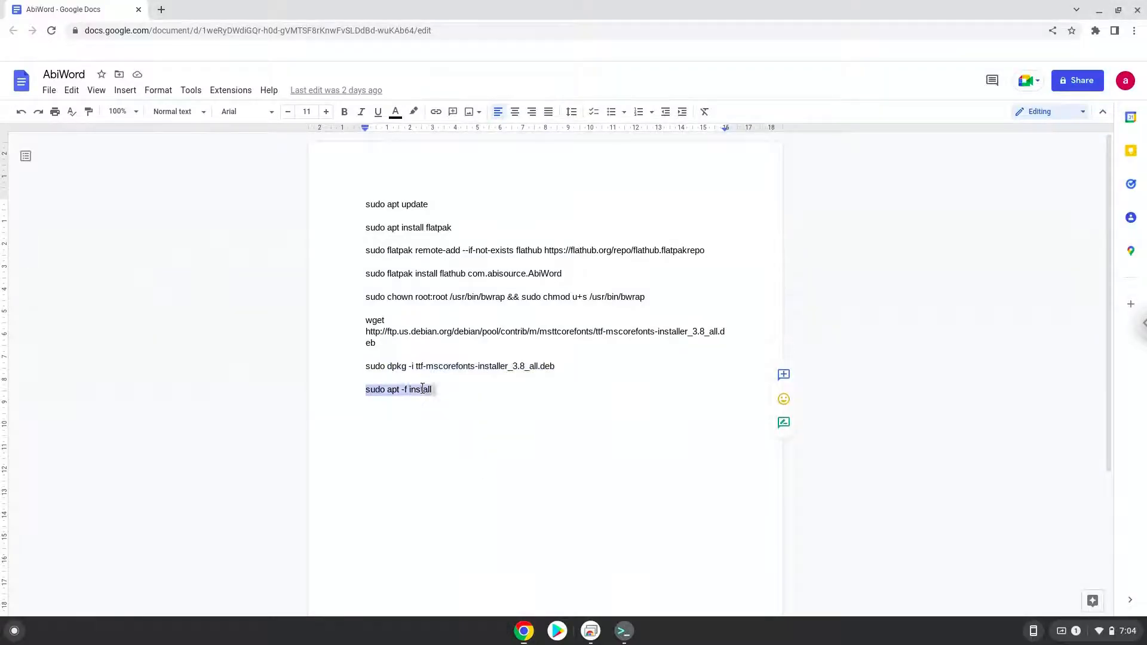
- Copy and run sudo apt -f install to repair the fonts installer's missing dependencies
right_click(399, 389)
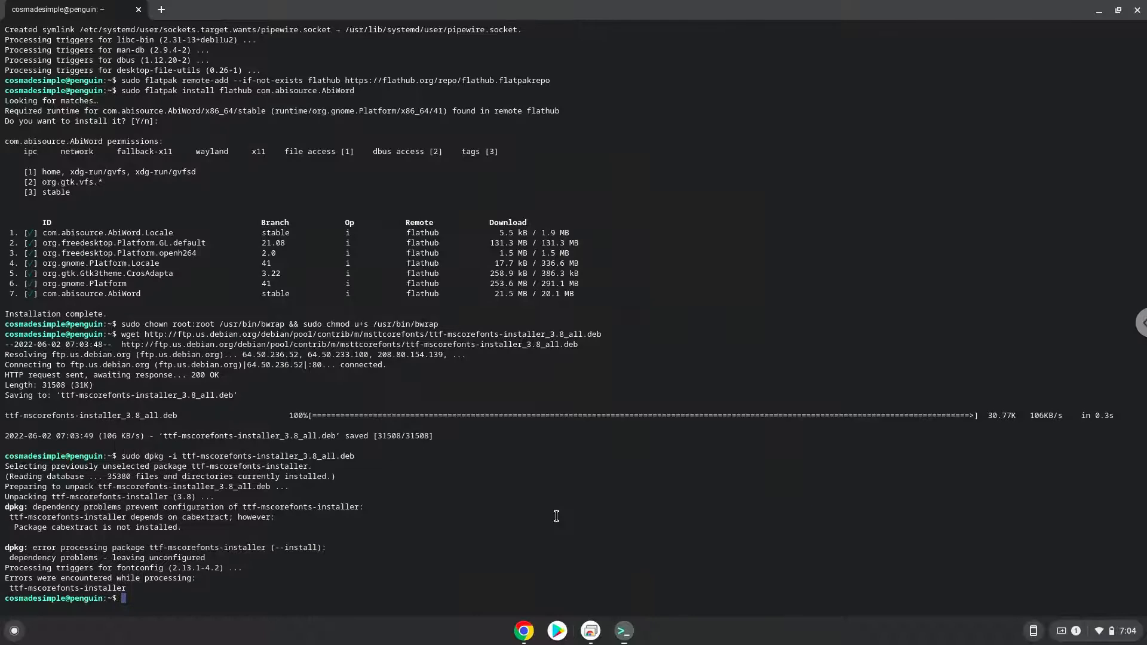
type("sudo apt -f install")
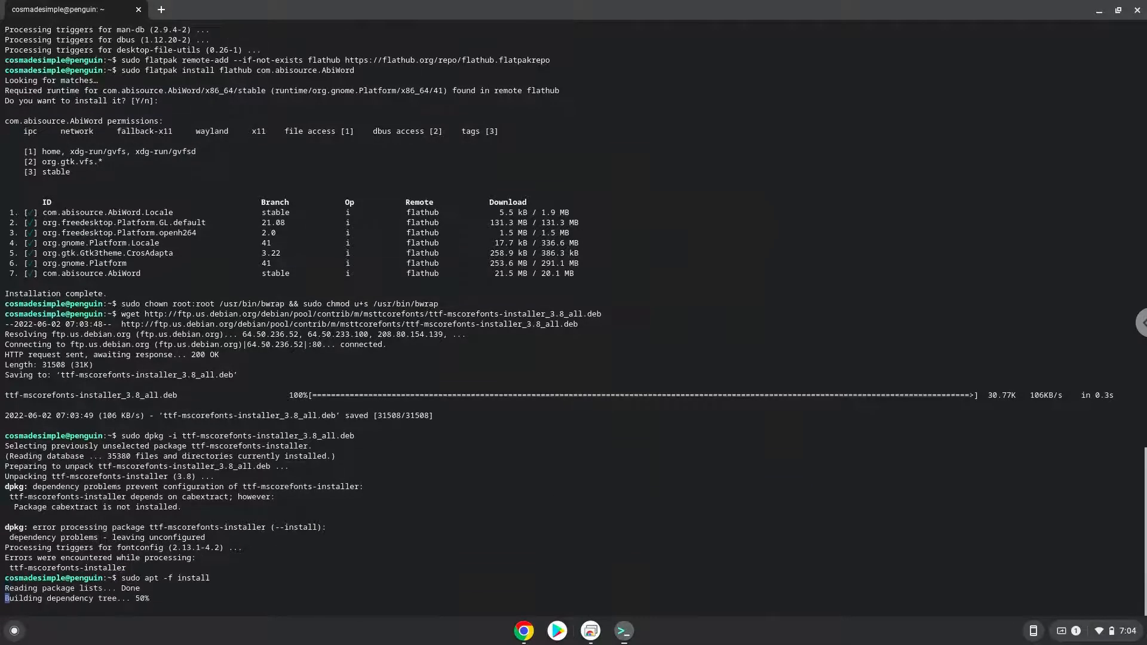